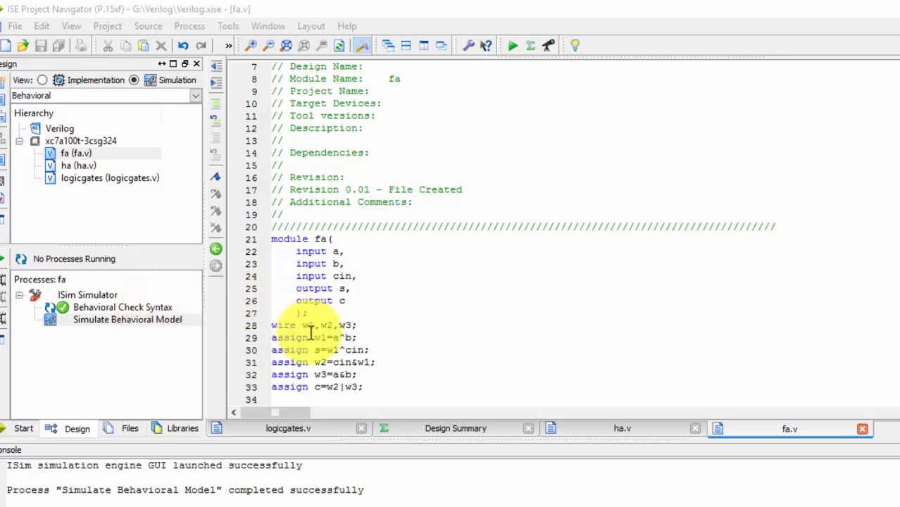
After 'wire w1,w2,w3;' add 'always @(a,b,cin)' and 'begin' above the assignments.
click(76, 152)
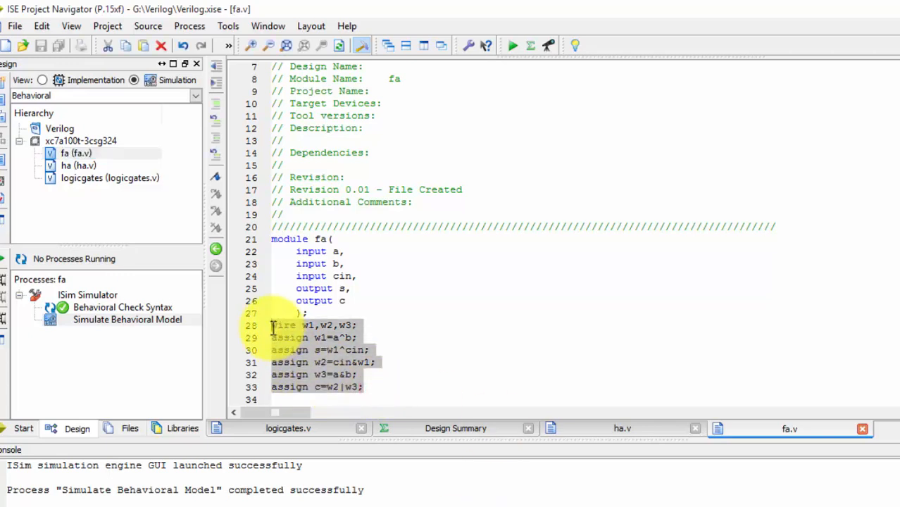
click(322, 349)
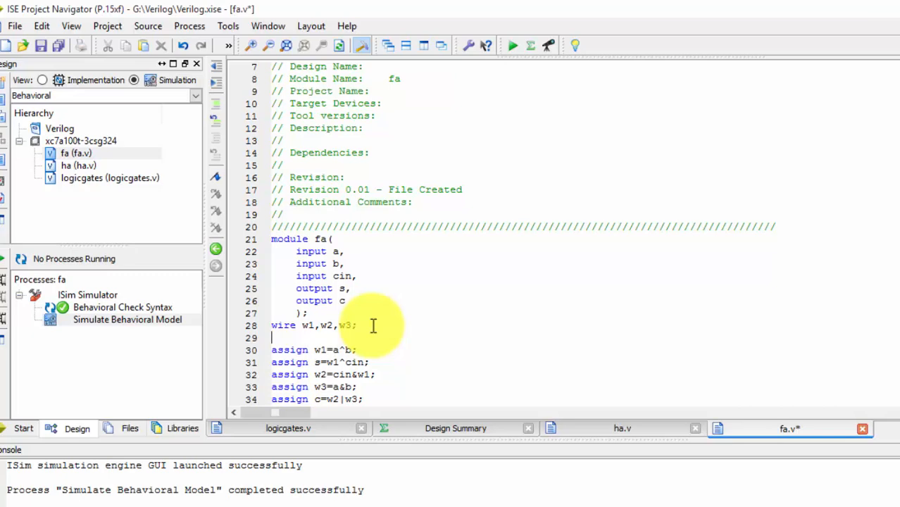
text(ass)
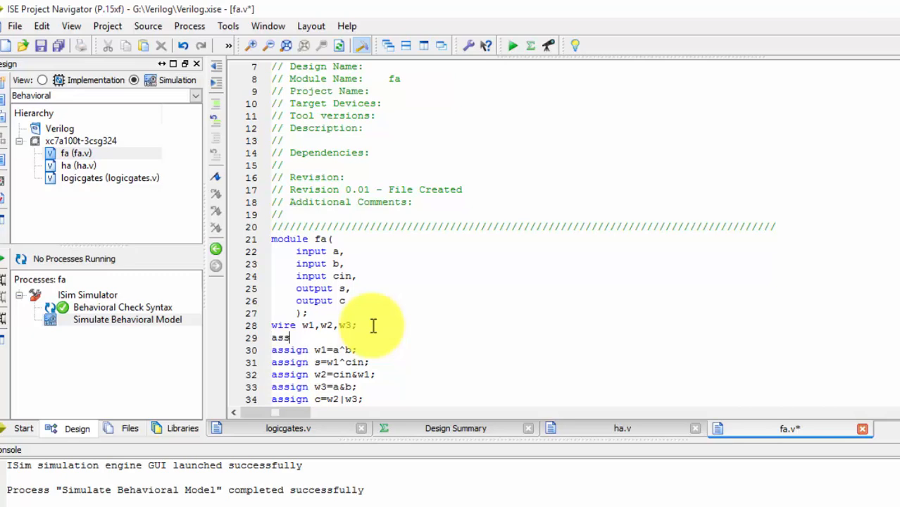
key(BackSpace)
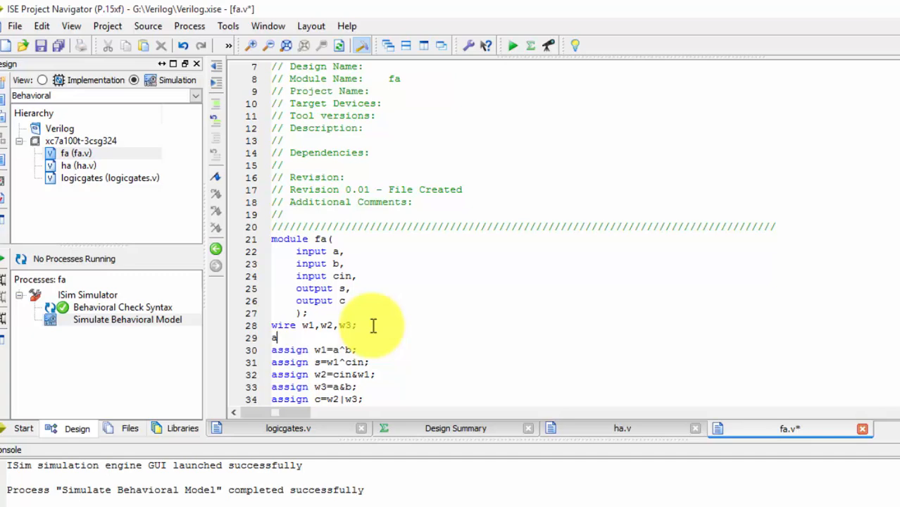
text(lways)
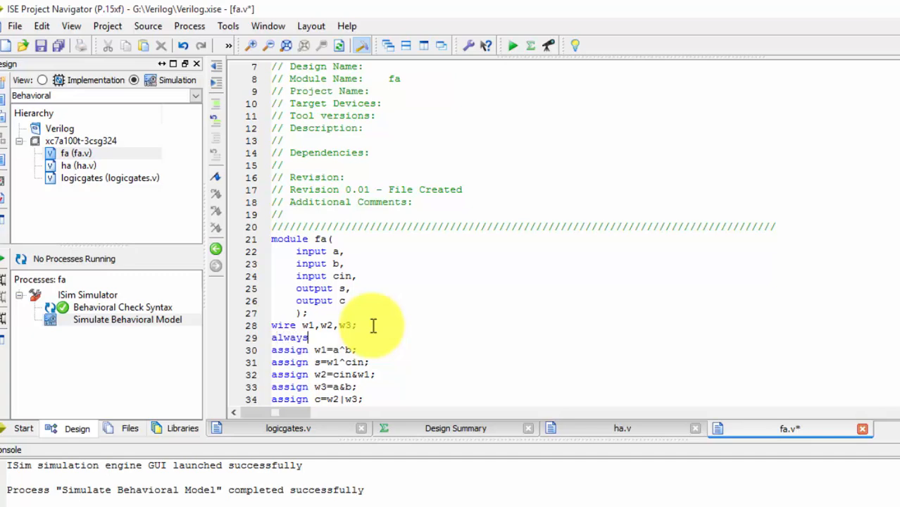
text(@)
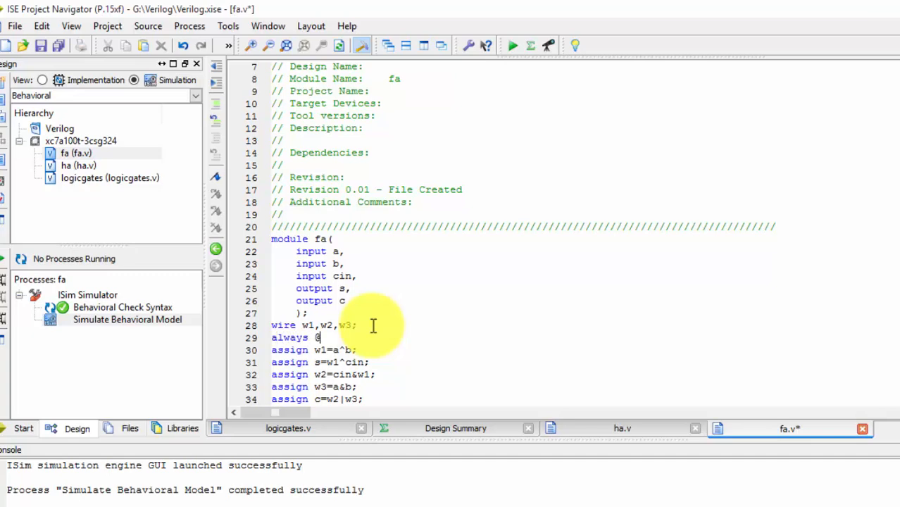
text((a)
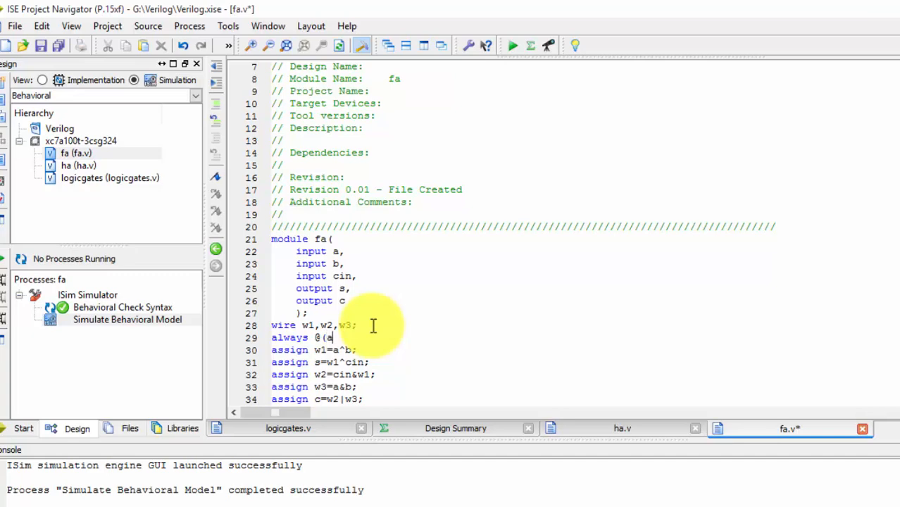
text(,b,c)
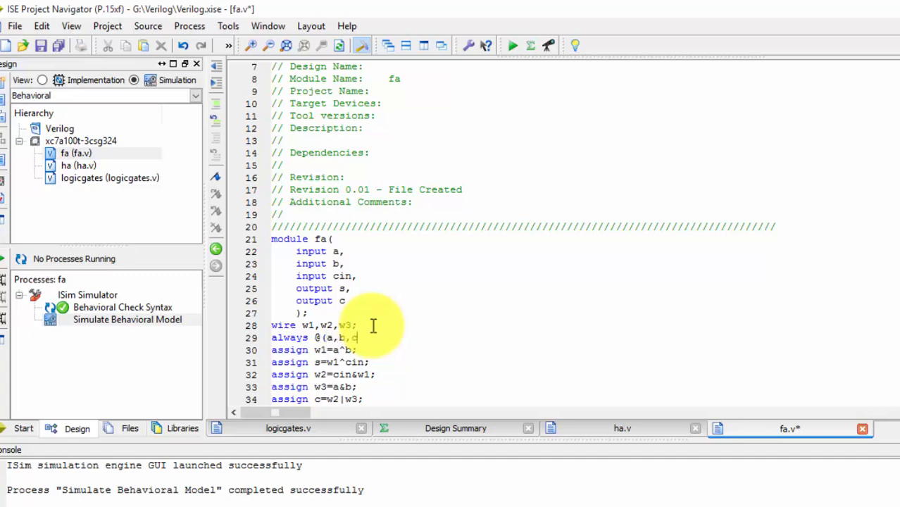
text(in)))
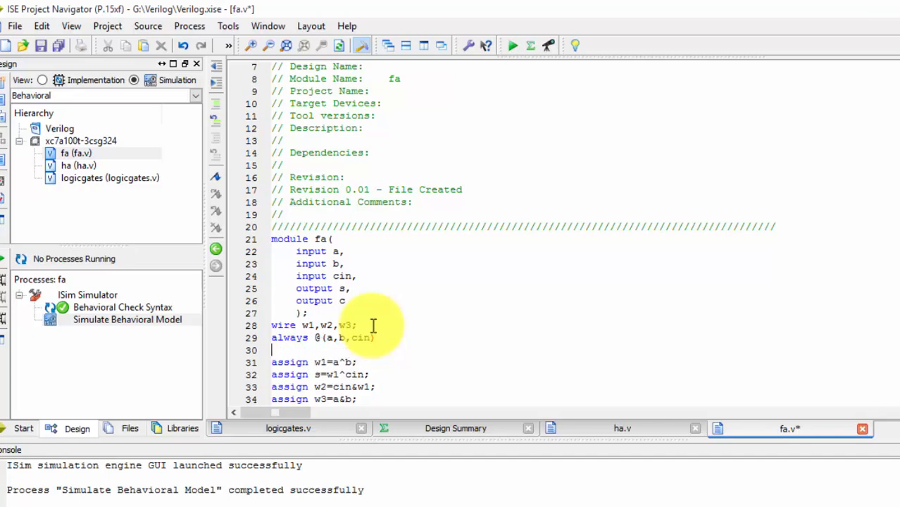
text(begin)
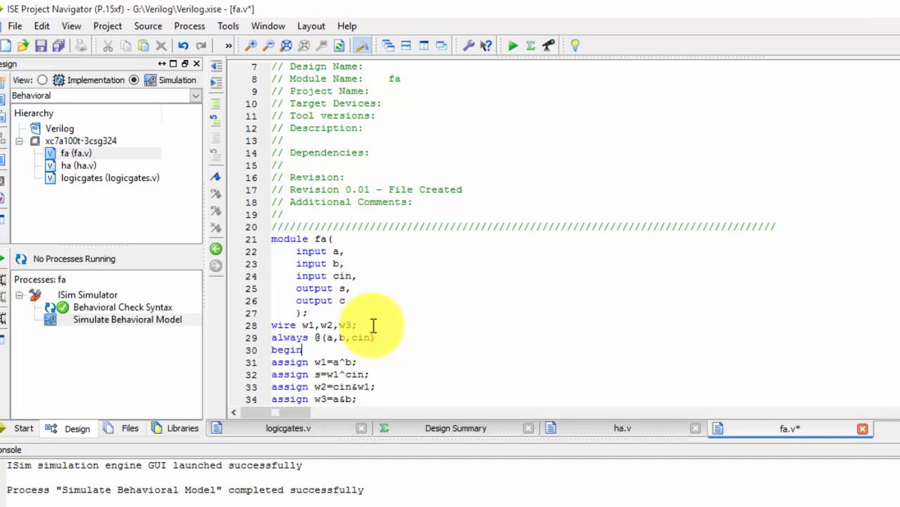
Remove the assign keywords and close the assignments with 'end' before endmodule, then save fa.v.
scroll(down, 3)
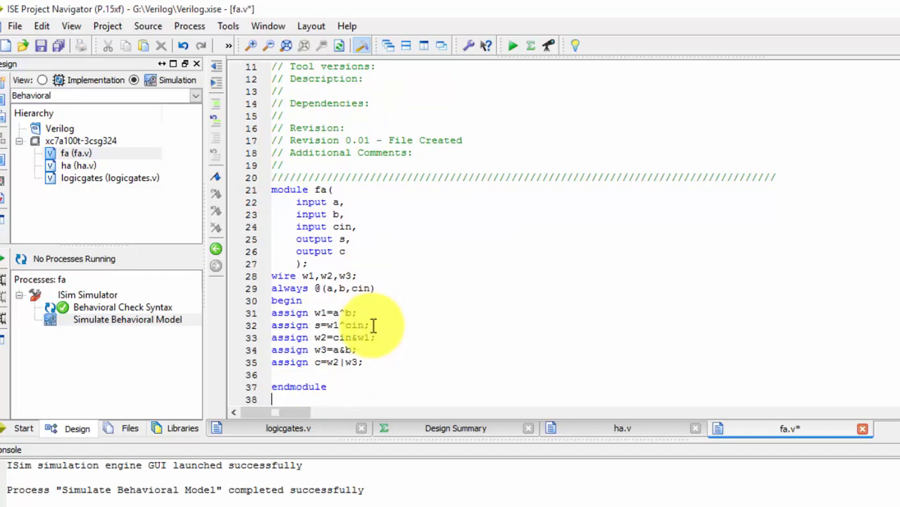
text(rnd)
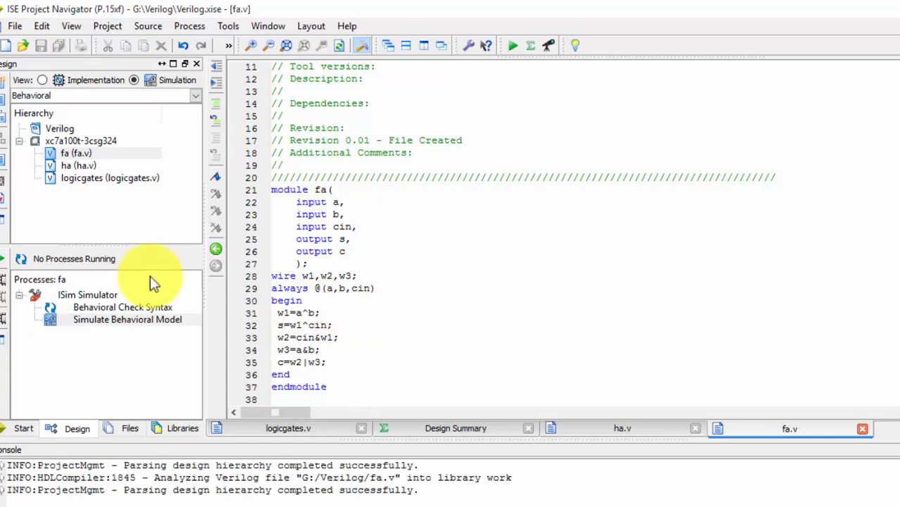
Run Behavioral Check Syntax, change w1,w2,w3 from wire to reg, and check again (fails).
click(121, 307)
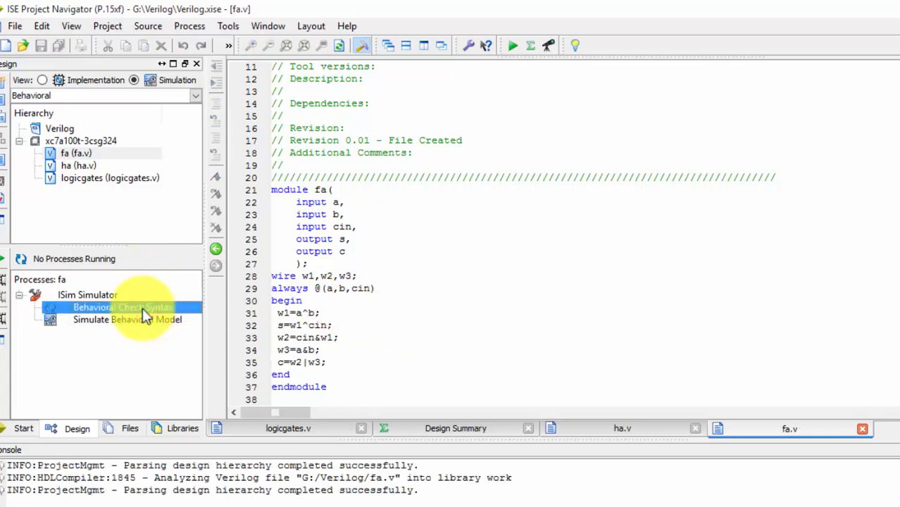
double_click(119, 307)
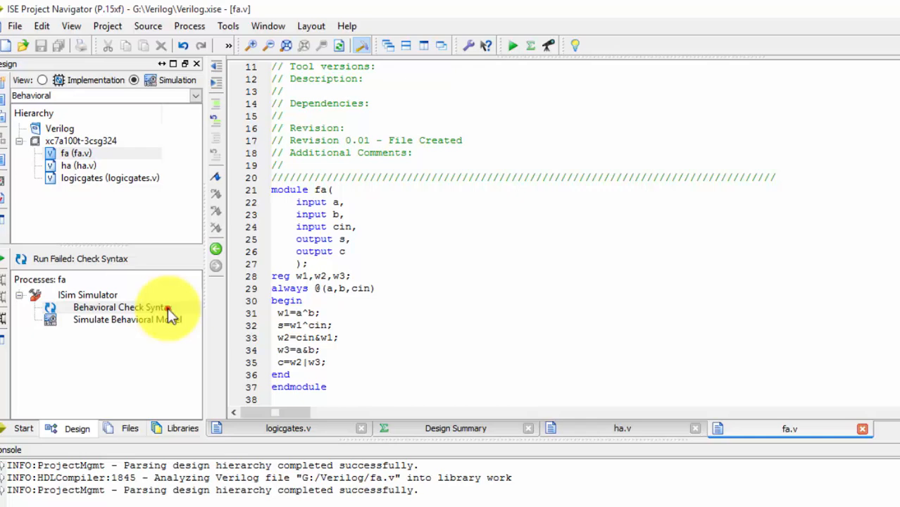
double_click(113, 307)
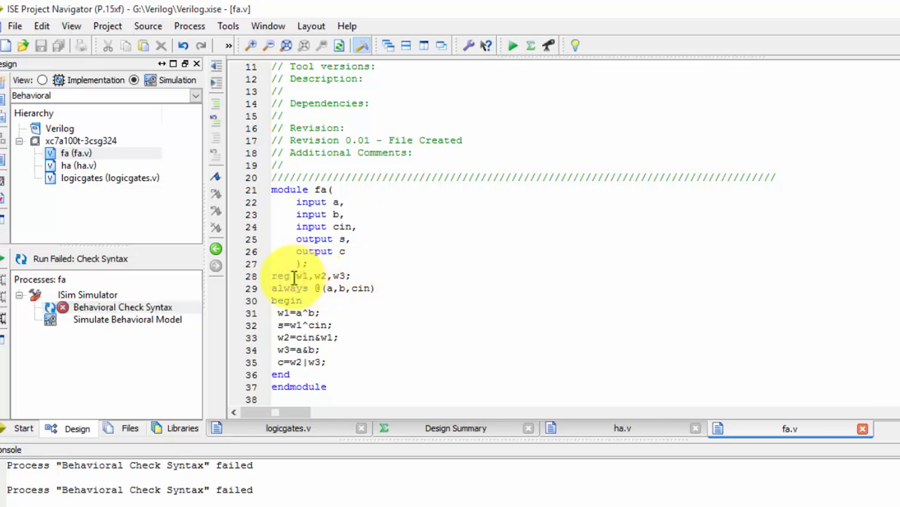
Declare 'reg s,c;' alongside reg w1,w2,w3 and rerun the syntax check, which reports errors.
text(wire)
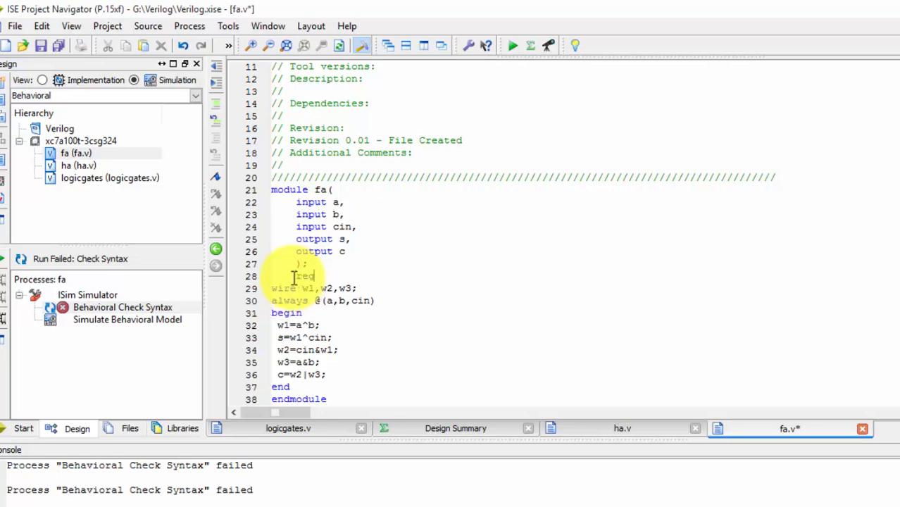
text(s,c;)
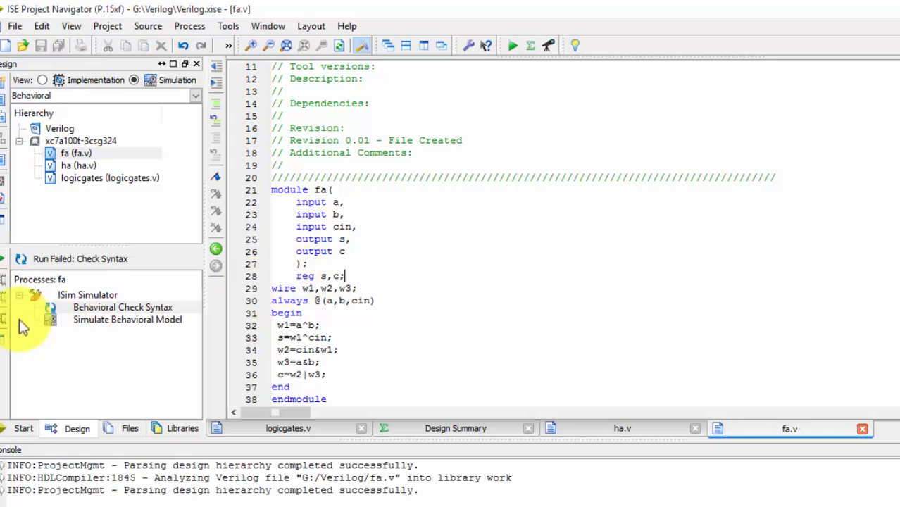
double_click(122, 307)
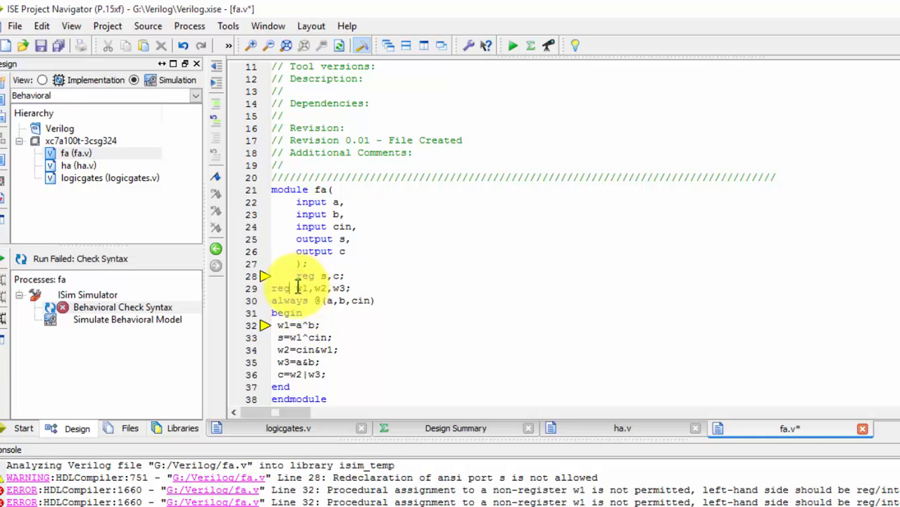
Toggle the 'reg s,c;' line and rerun Behavioral Check Syntax until it passes.
double_click(123, 307)
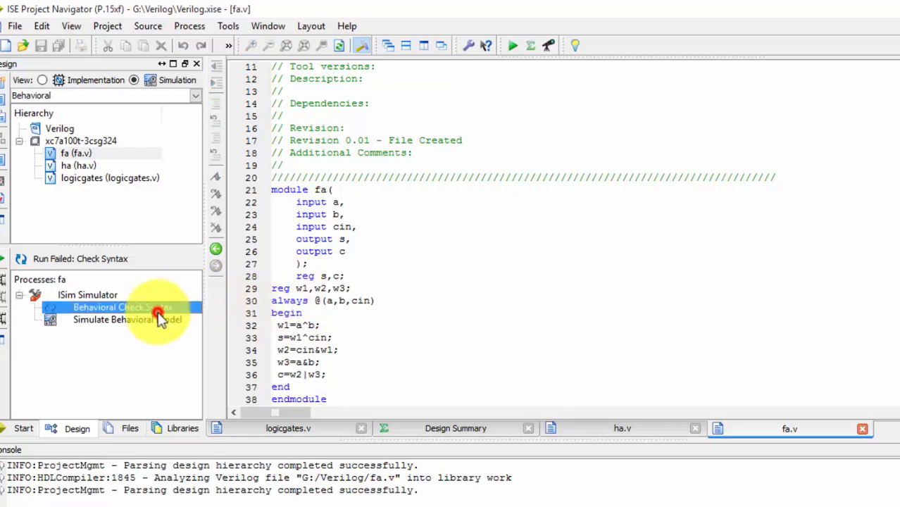
double_click(112, 306)
text(//)
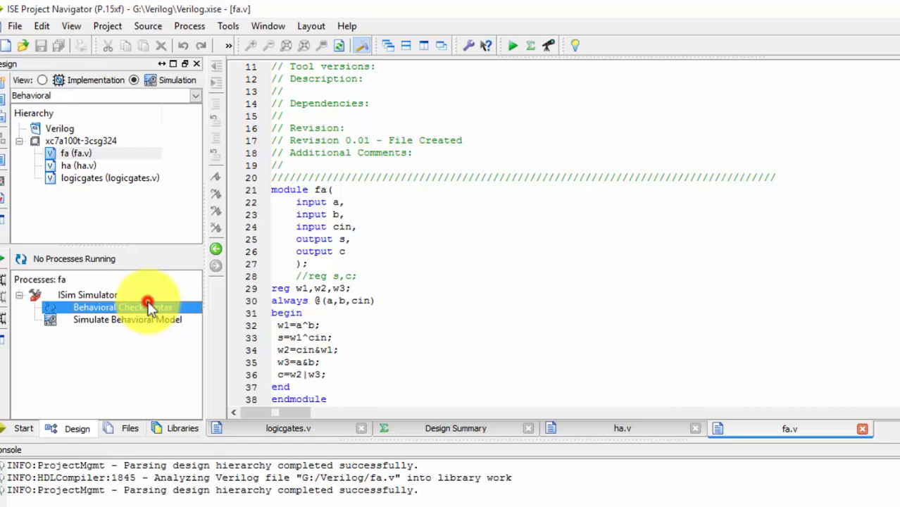
double_click(124, 307)
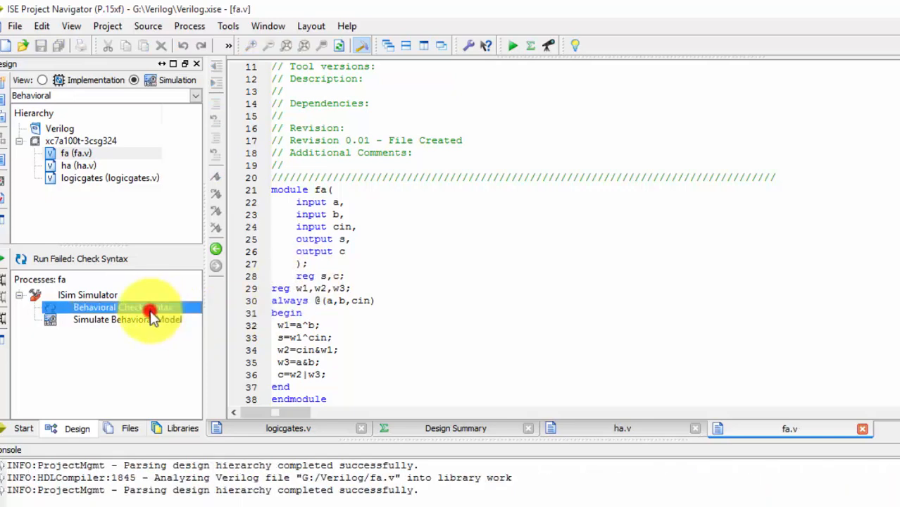
double_click(123, 307)
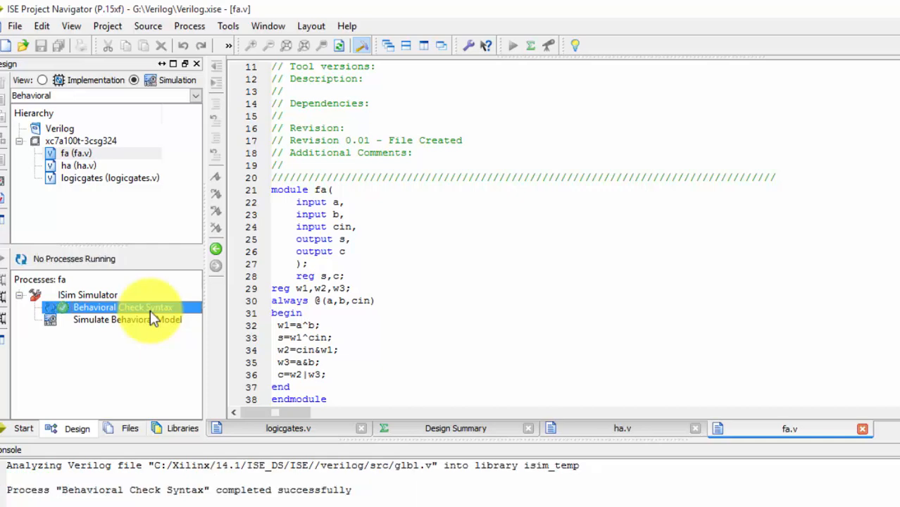
Launch Simulate Behavioral Model for fa repeatedly; it fails to link with the old ISim open.
double_click(116, 320)
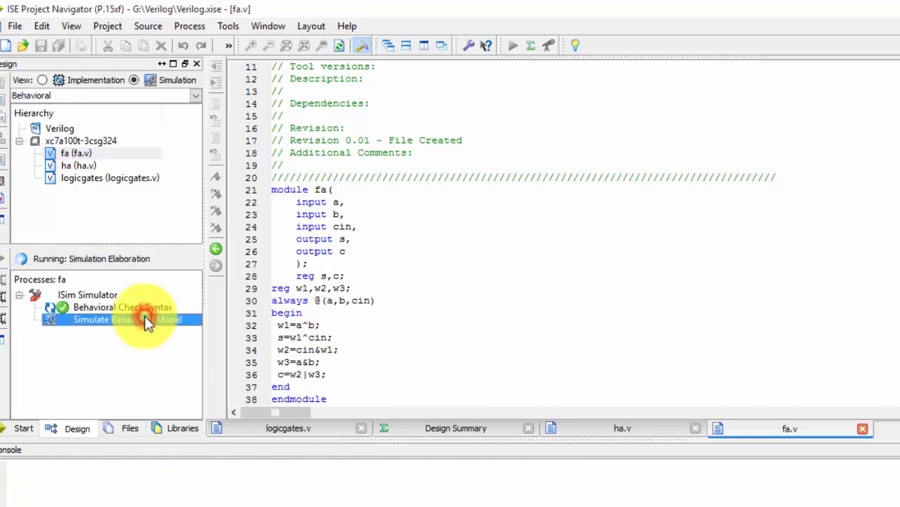
double_click(110, 318)
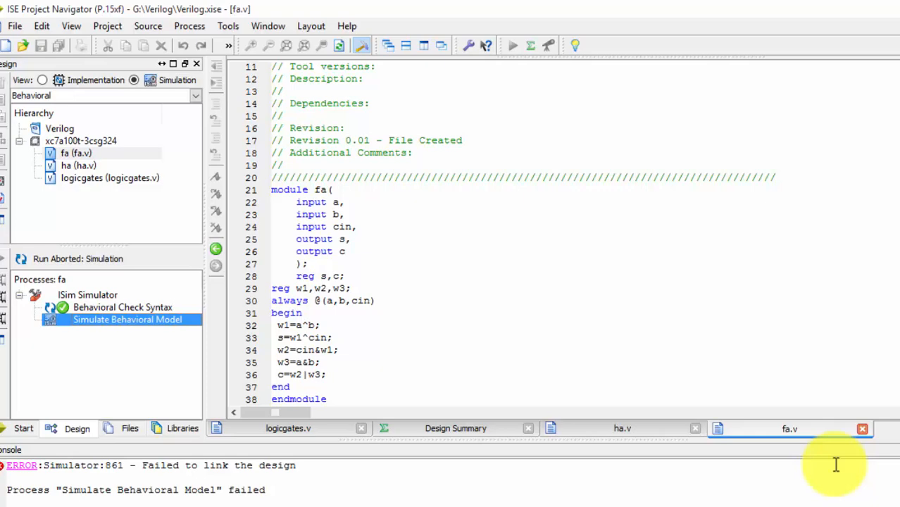
double_click(127, 318)
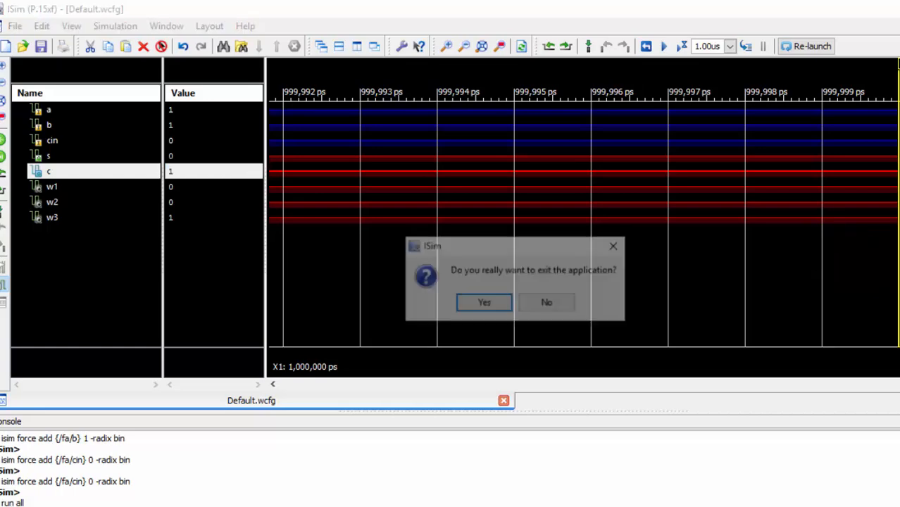
Confirm exiting the old ISim session and Rerun All on Simulate Behavioral Model.
click(484, 301)
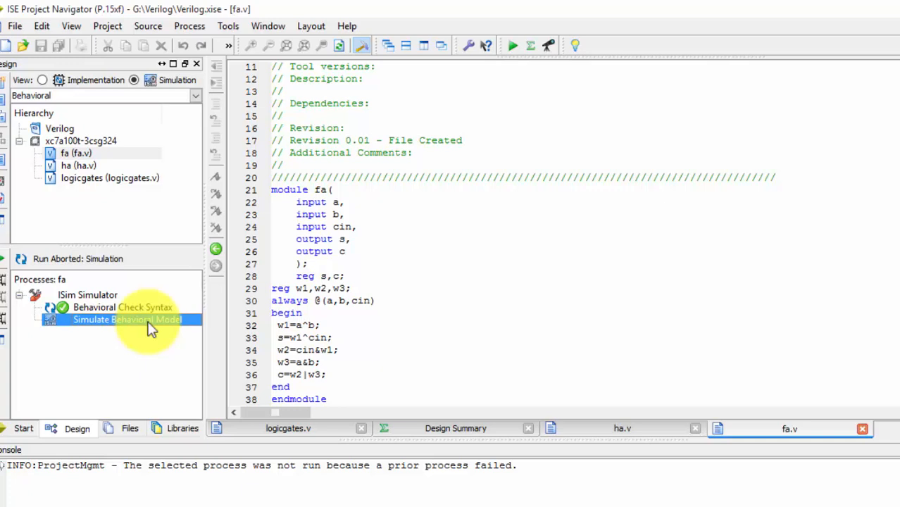
right_click(126, 318)
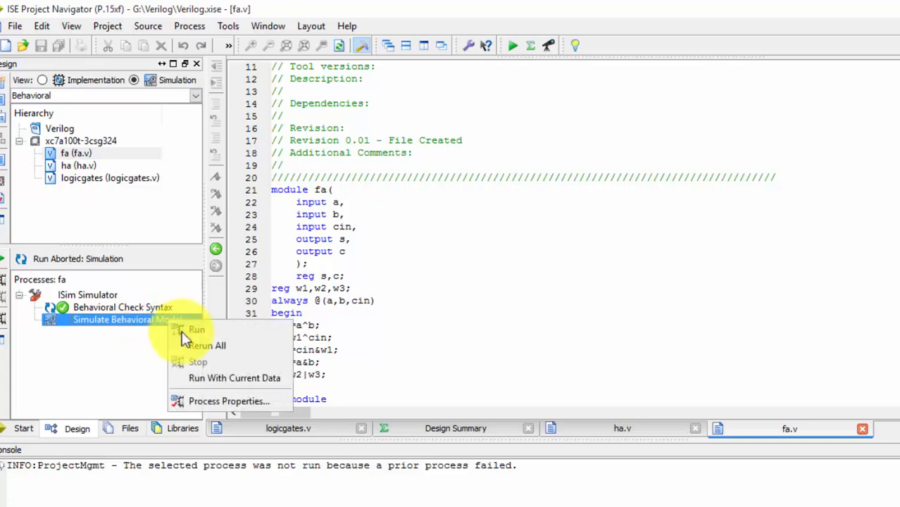
click(197, 330)
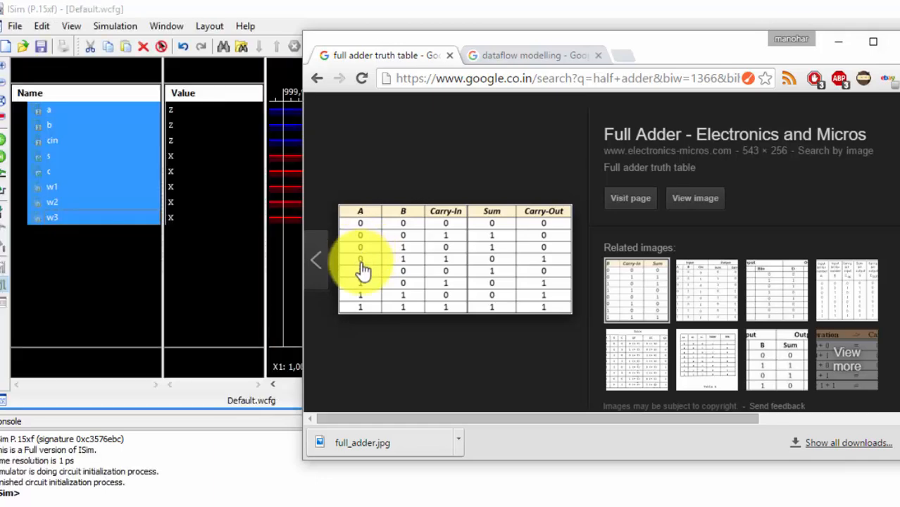
mouse_move(437, 321)
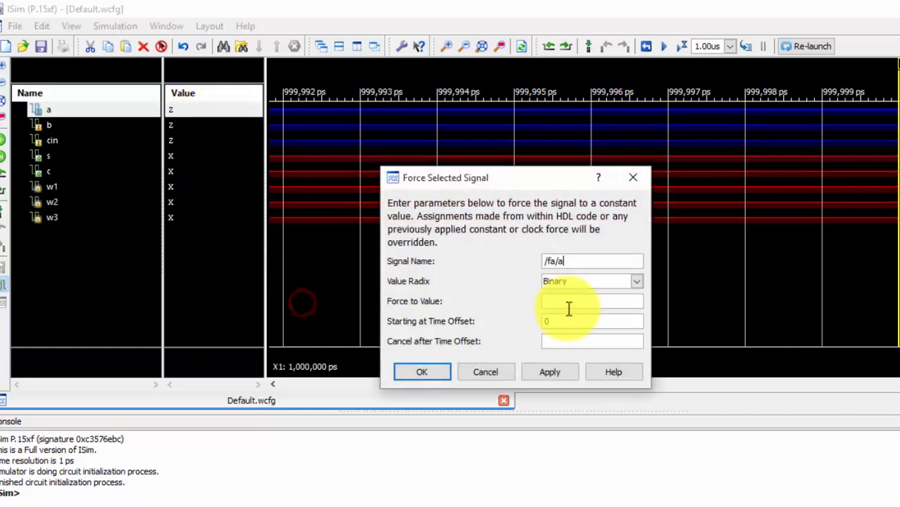
Force a, b and cin to constant 1 and Run All so s and c both read 1.
text(1)
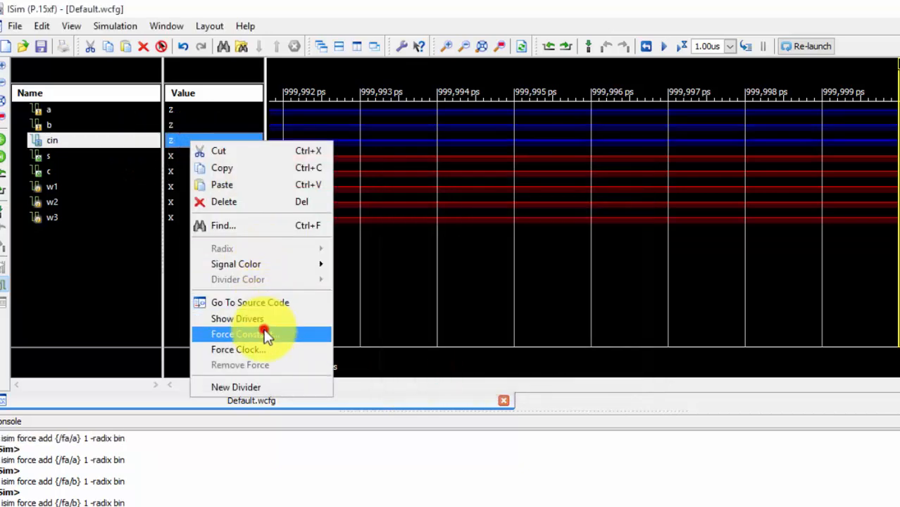
click(236, 334)
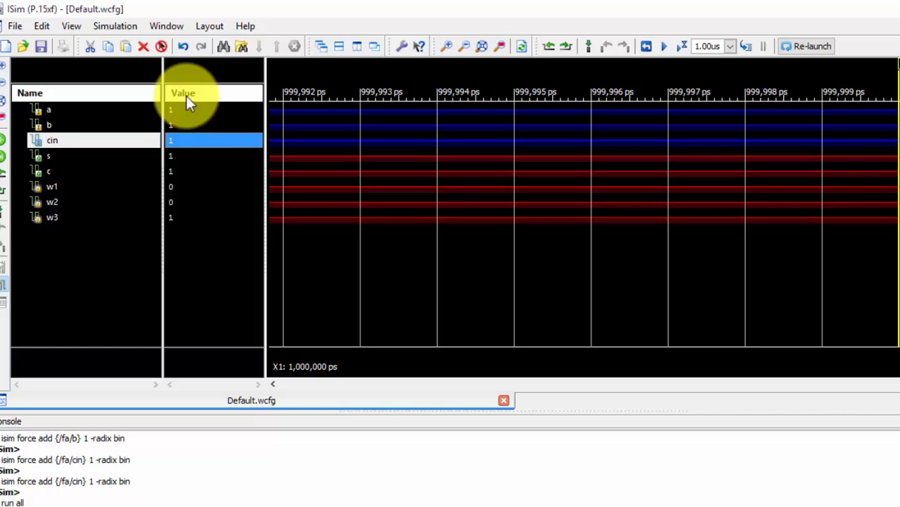
click(92, 172)
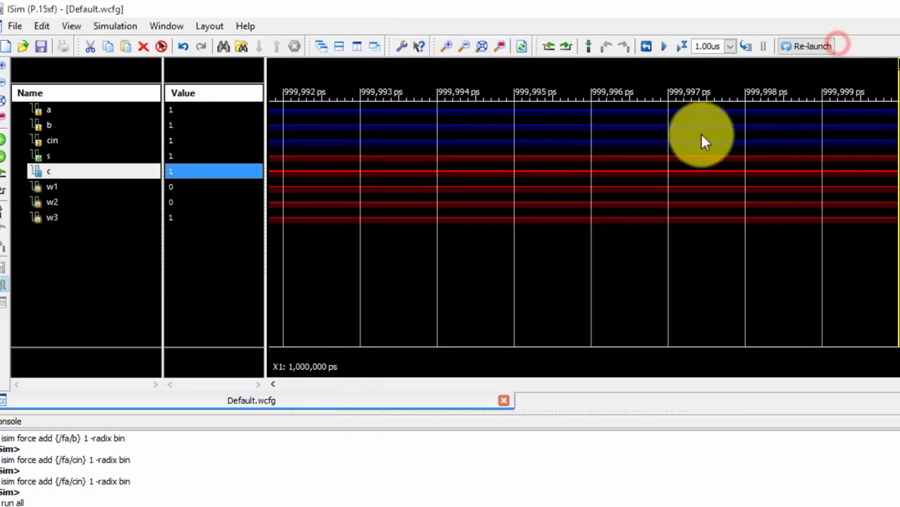
mouse_move(701, 148)
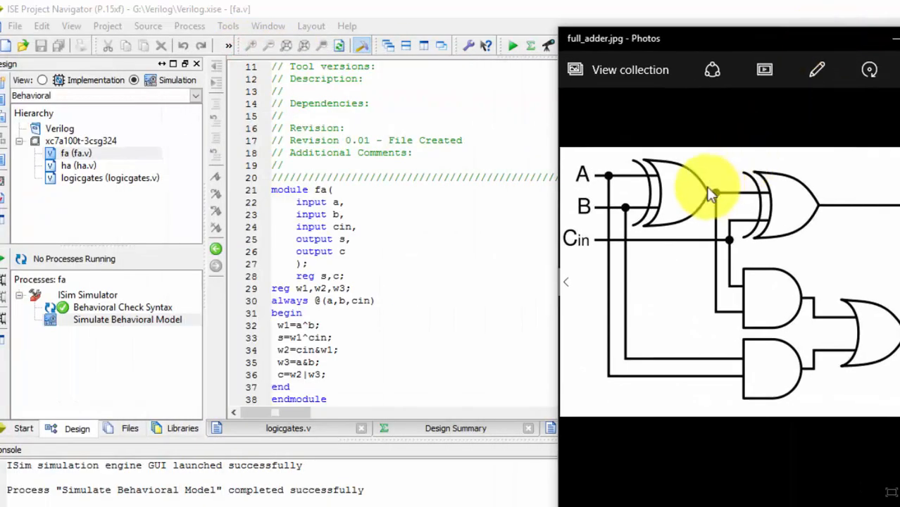
mouse_move(718, 218)
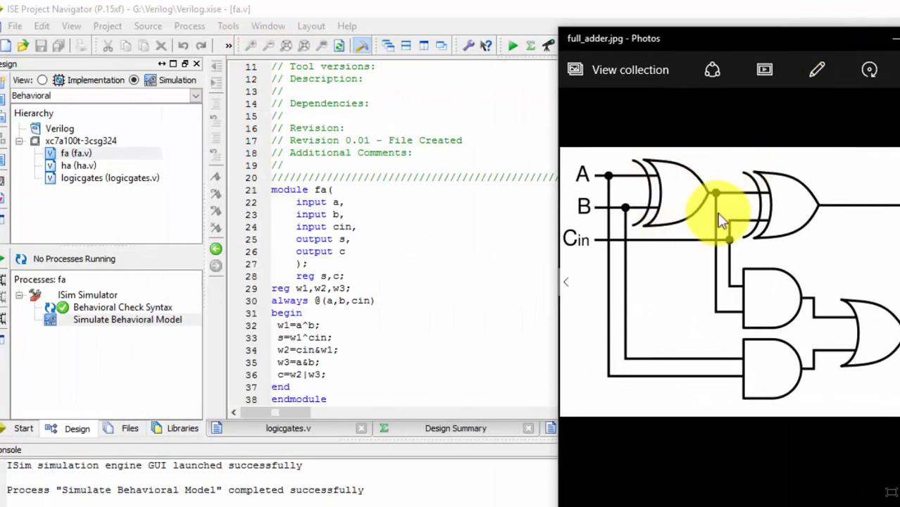